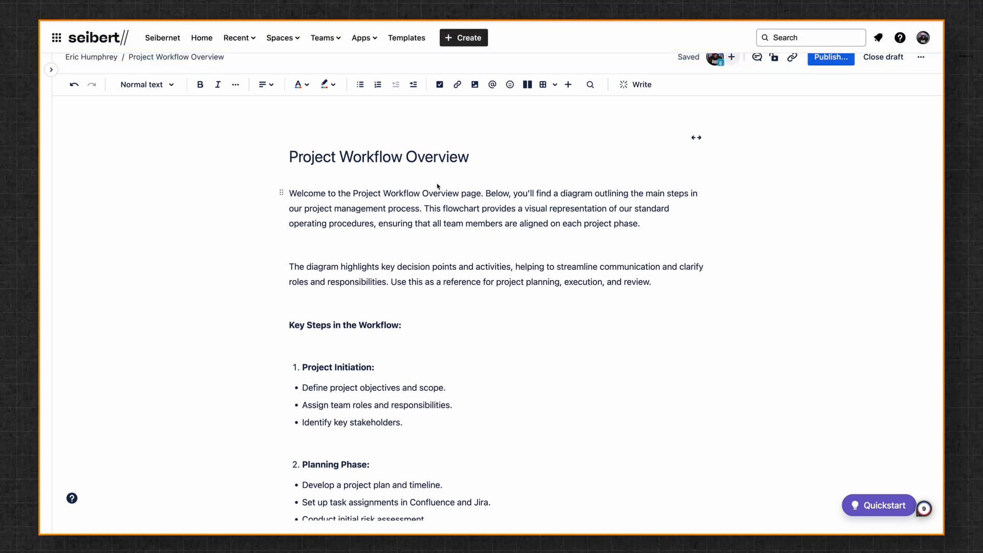
# - Insert a new draw.io diagram into the Confluence page via the Insert menu search 'draw'
pyautogui.click(567, 85)
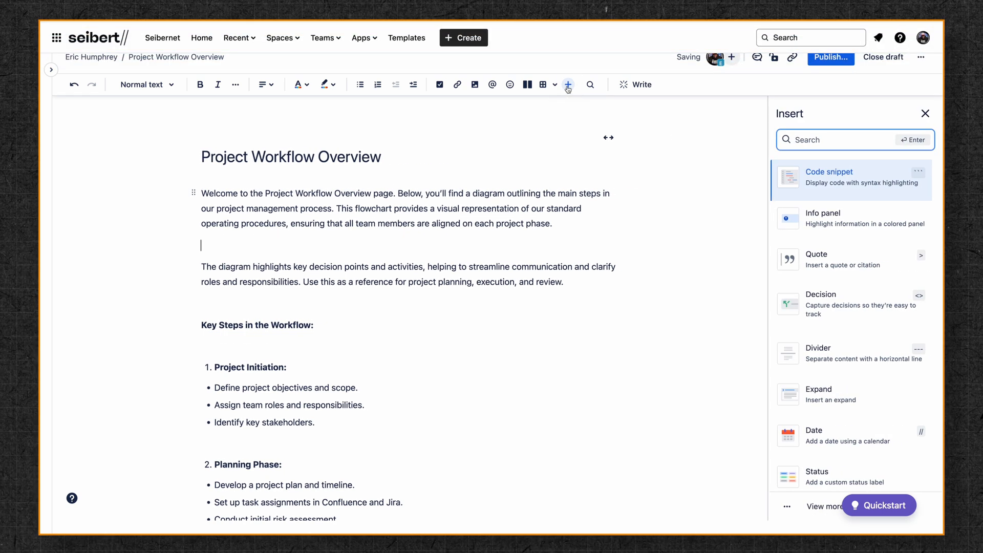
pyautogui.write('draw')
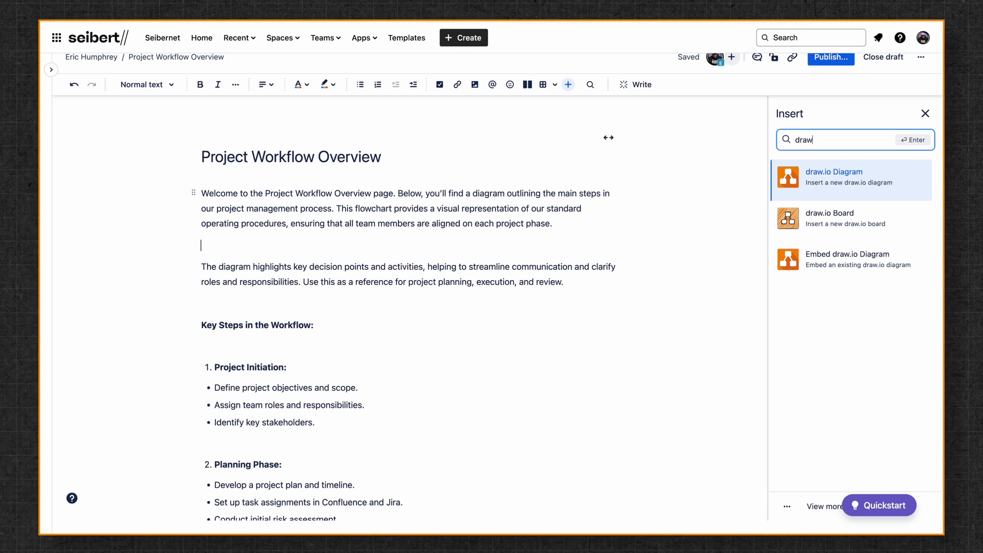
pyautogui.moveTo(756, 197)
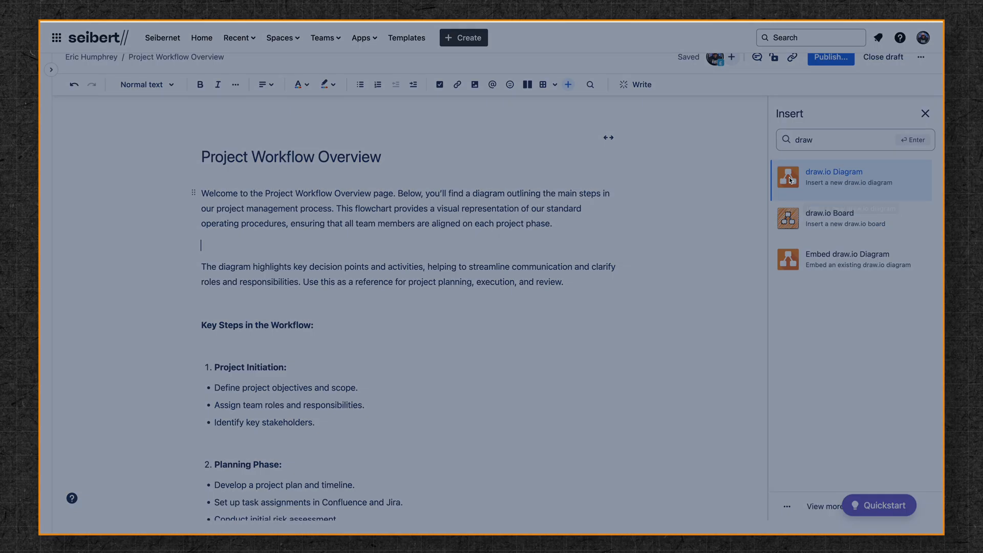
pyautogui.click(833, 172)
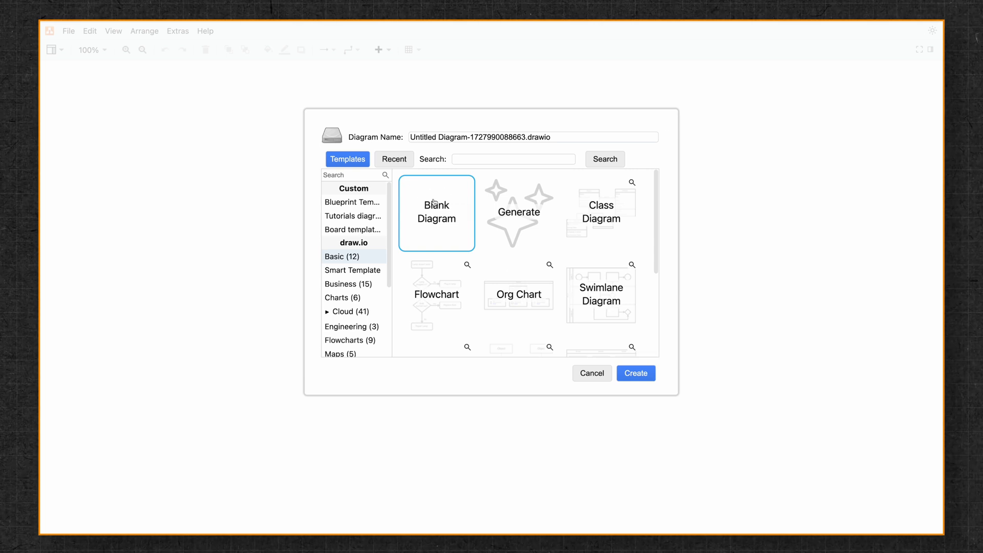
# - Create a Blank Diagram so the empty editing canvas with the shape library opens
pyautogui.click(634, 373)
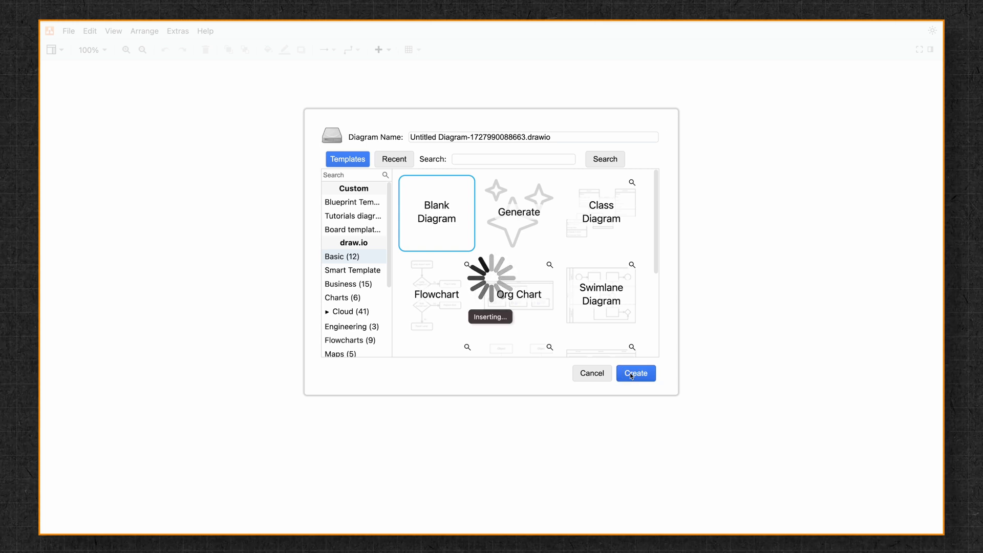
pyautogui.click(634, 372)
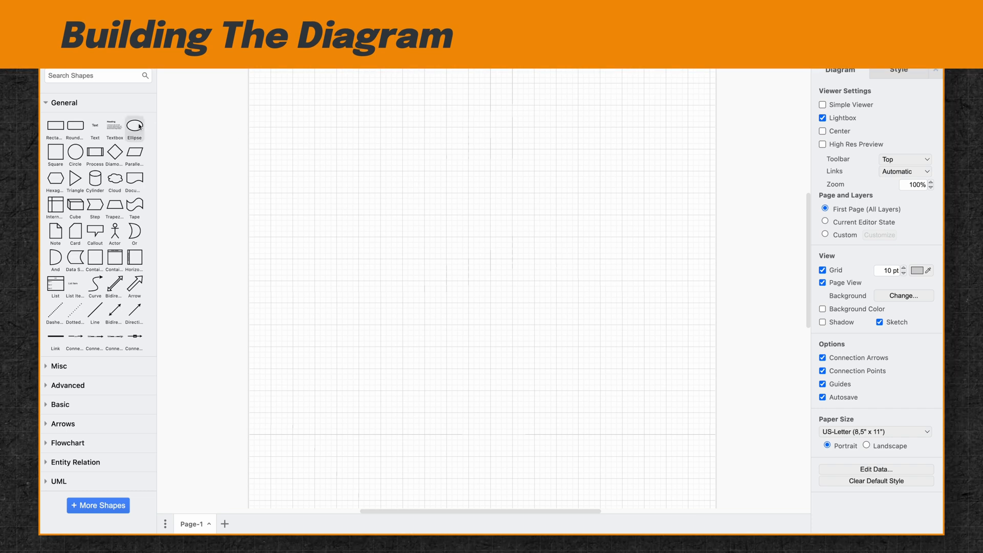
# - Place an ellipse labelled Start on the canvas with a rectangle labelled Activity to its right
pyautogui.moveTo(134, 125); pyautogui.dragTo(382, 200)
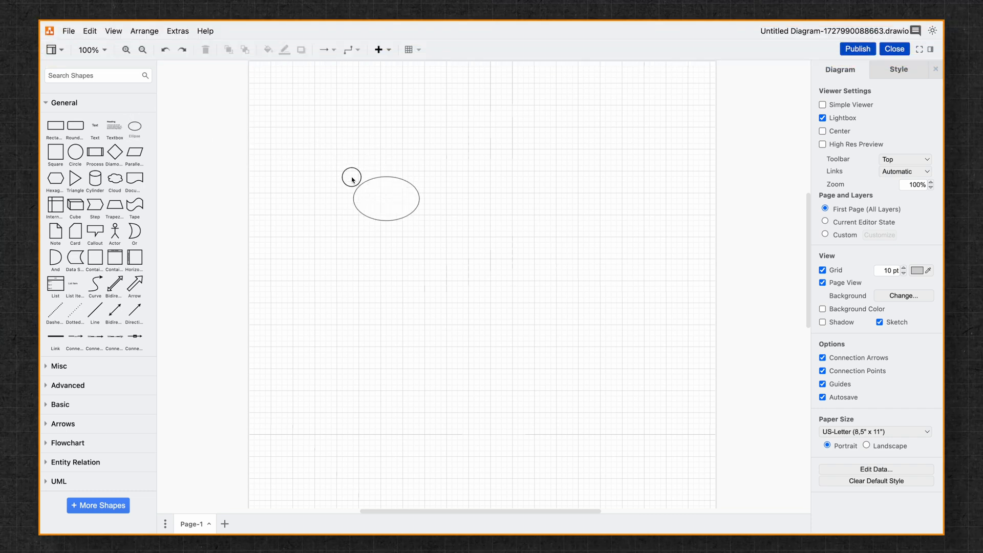
pyautogui.click(381, 200)
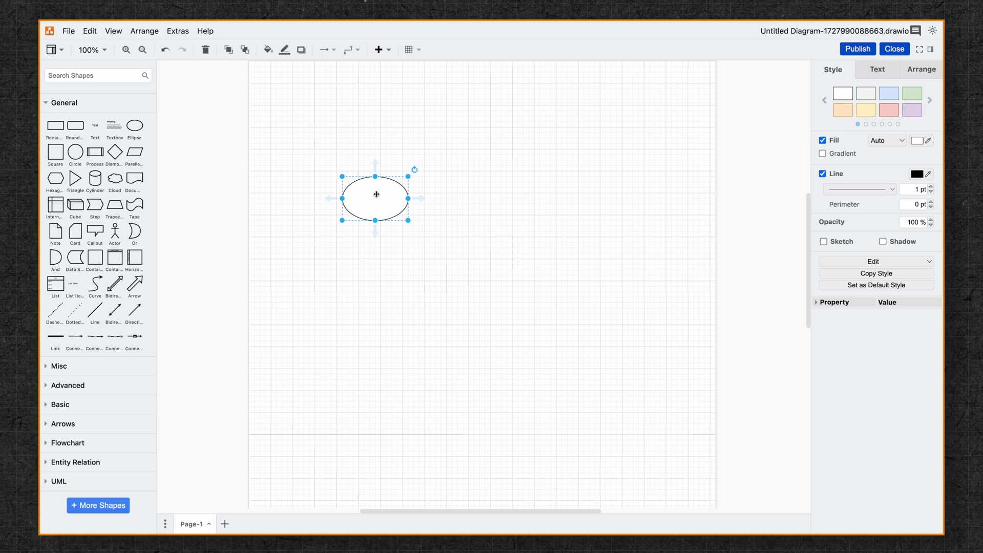
pyautogui.moveTo(375, 194); pyautogui.dragTo(336, 239)
pyautogui.write('Start')
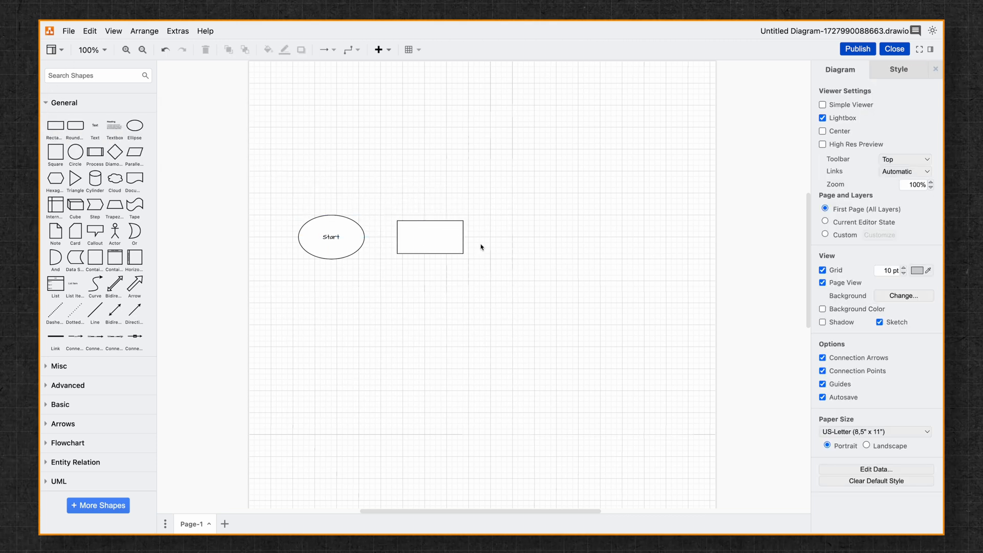
pyautogui.click(429, 237)
pyautogui.write('Activ')
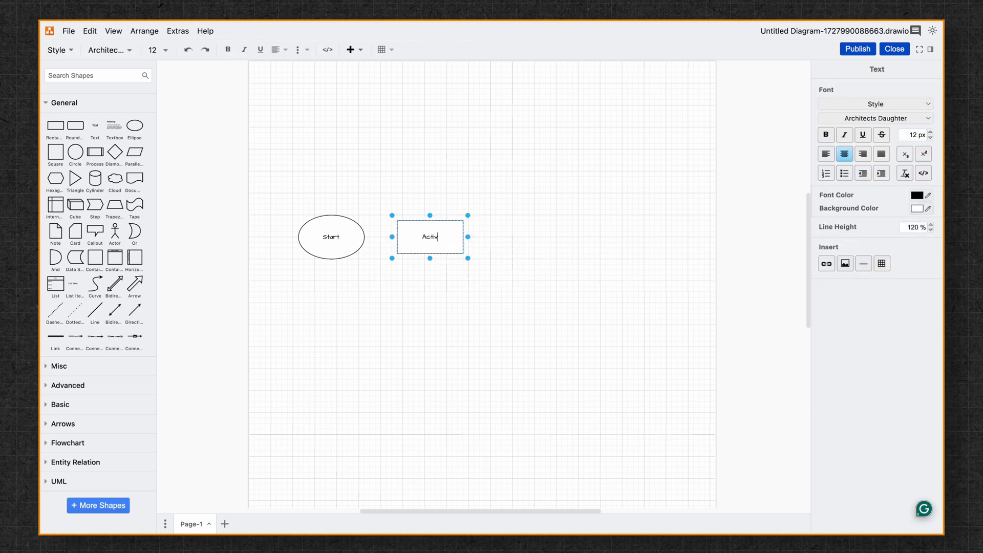
pyautogui.click(488, 224)
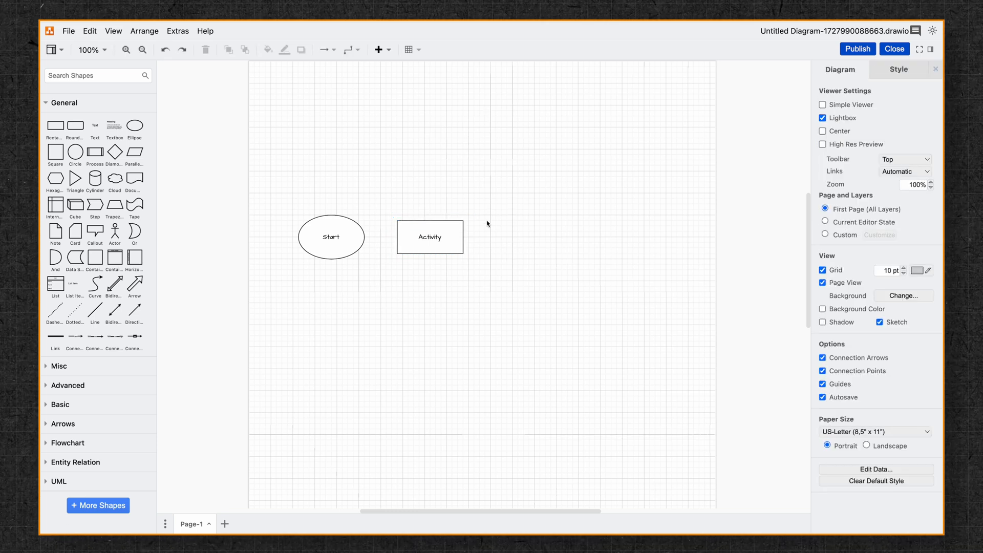
pyautogui.moveTo(356, 224)
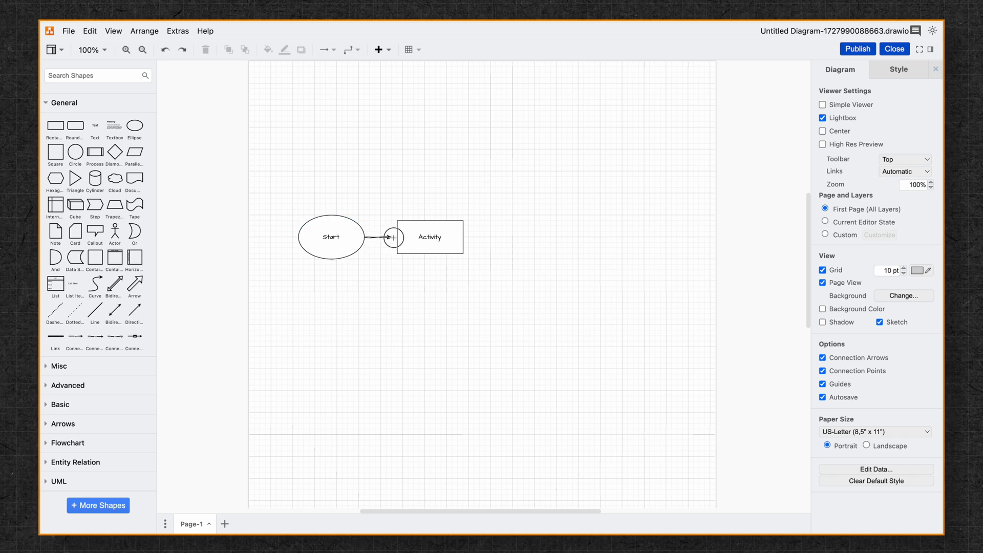
# - Draw an arrow from the Start ellipse to the Activity rectangle
pyautogui.click(429, 236)
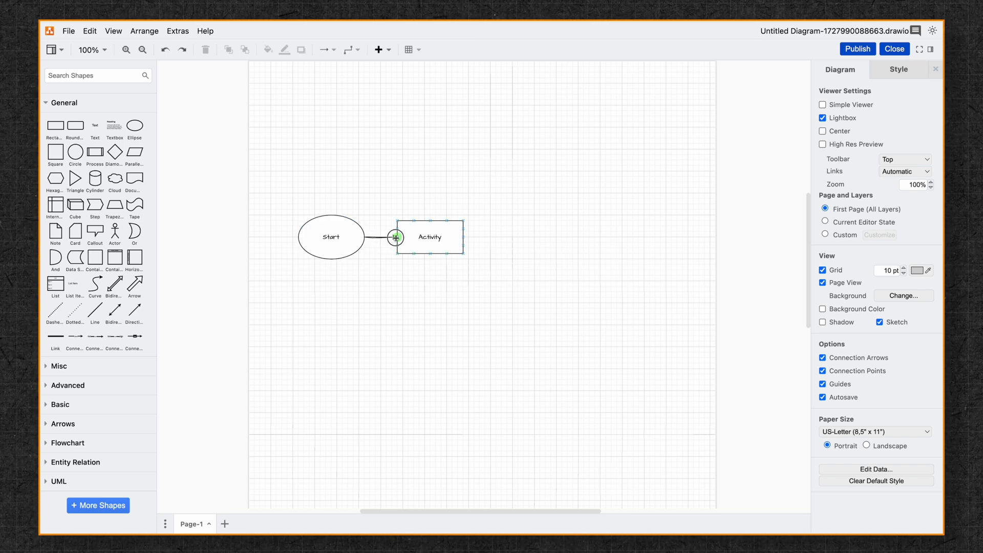
pyautogui.click(376, 237)
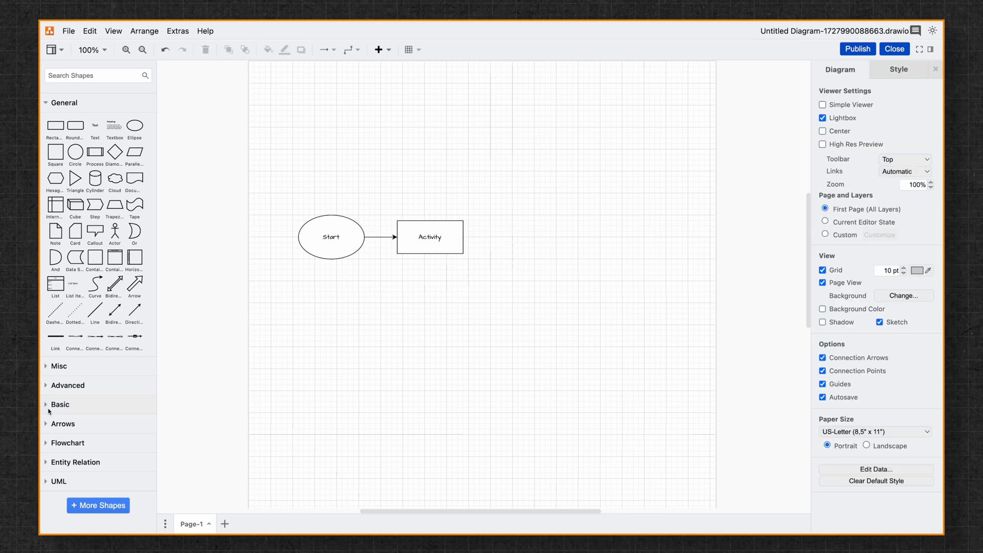
pyautogui.moveTo(43, 434)
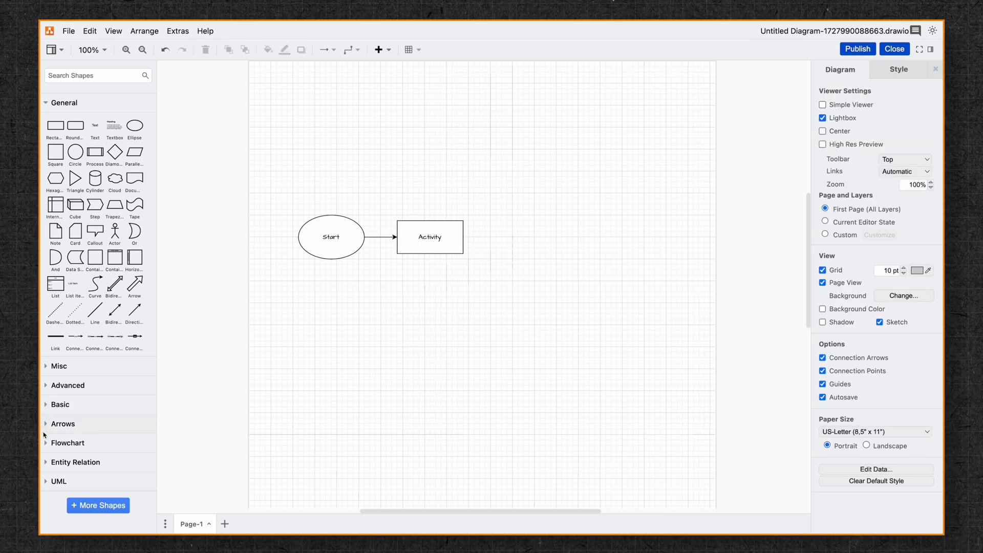
pyautogui.moveTo(68, 442)
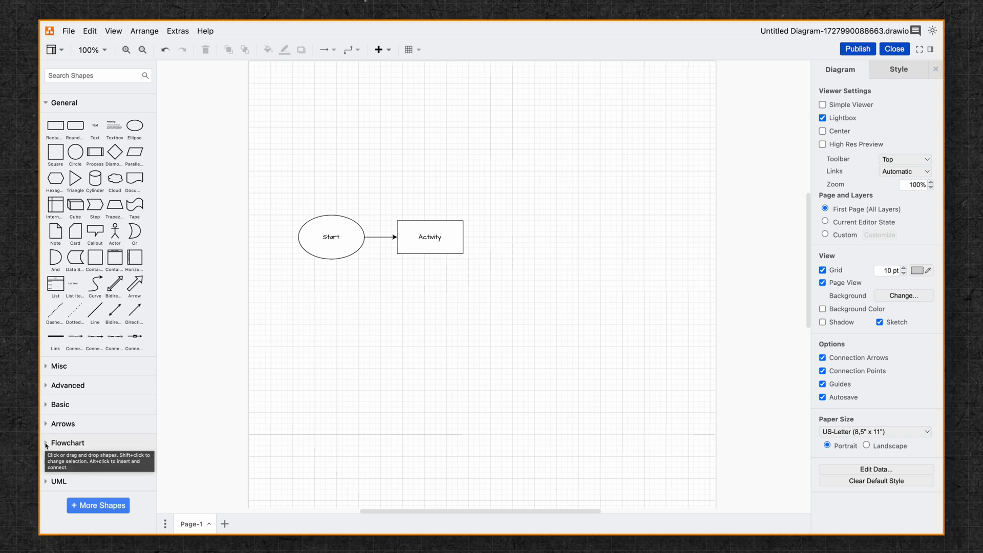
# - Add a flowchart diamond labelled Decision after Activity, joined to it by an arrow
pyautogui.click(68, 443)
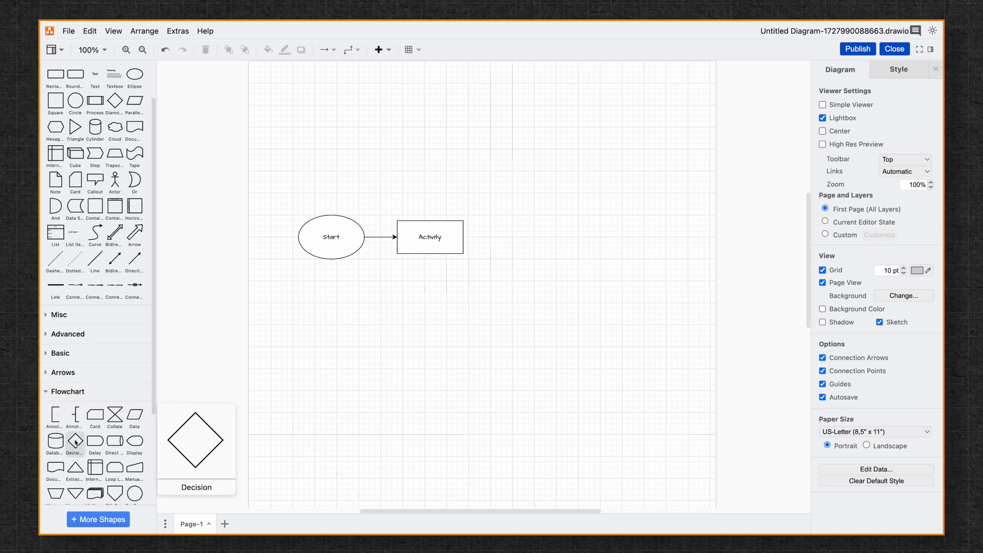
pyautogui.moveTo(75, 440); pyautogui.dragTo(528, 281)
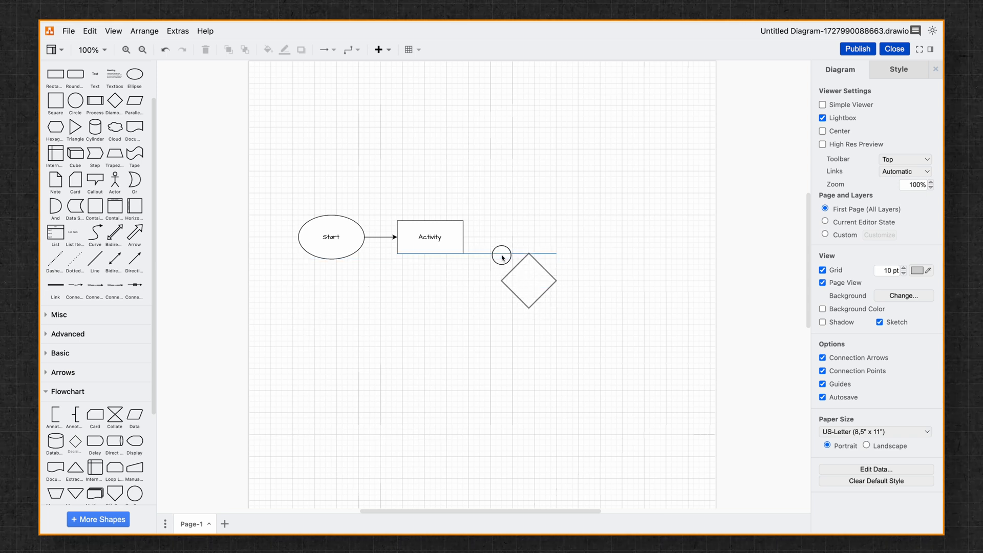
pyautogui.moveTo(528, 280); pyautogui.dragTo(495, 259)
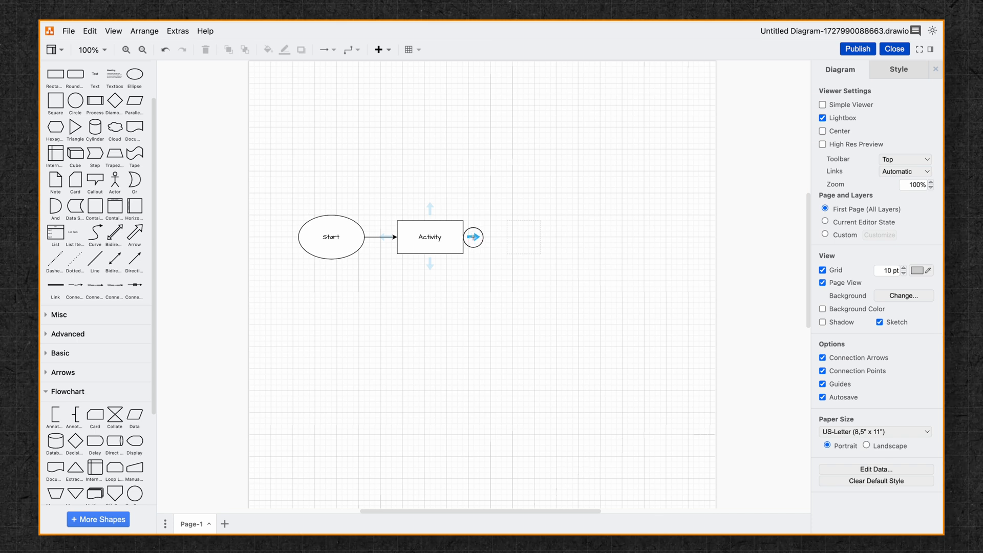
pyautogui.click(473, 236)
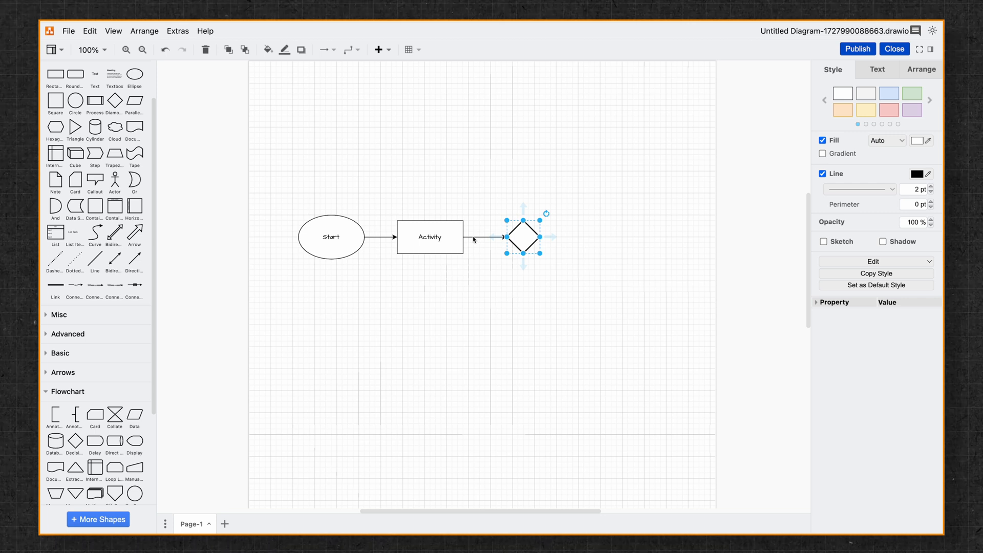
pyautogui.click(576, 240)
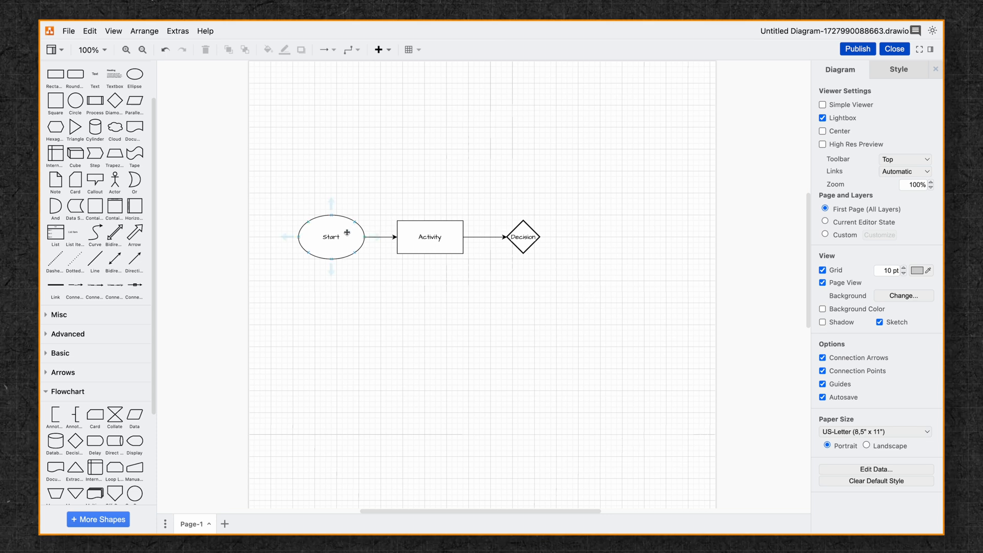
# - Fill Start green, Activity blue and Decision light yellow using the Style panel swatches
pyautogui.click(330, 237)
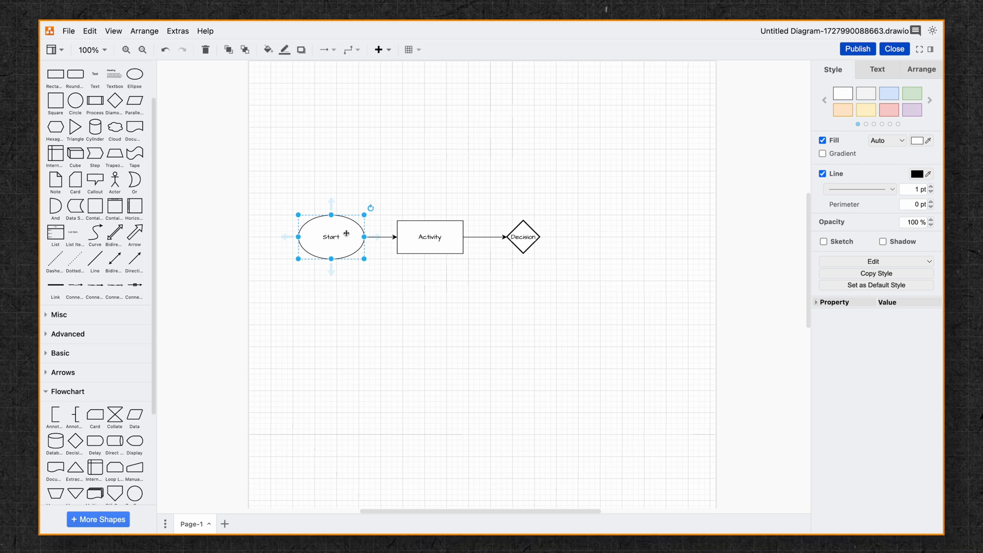
pyautogui.moveTo(434, 208)
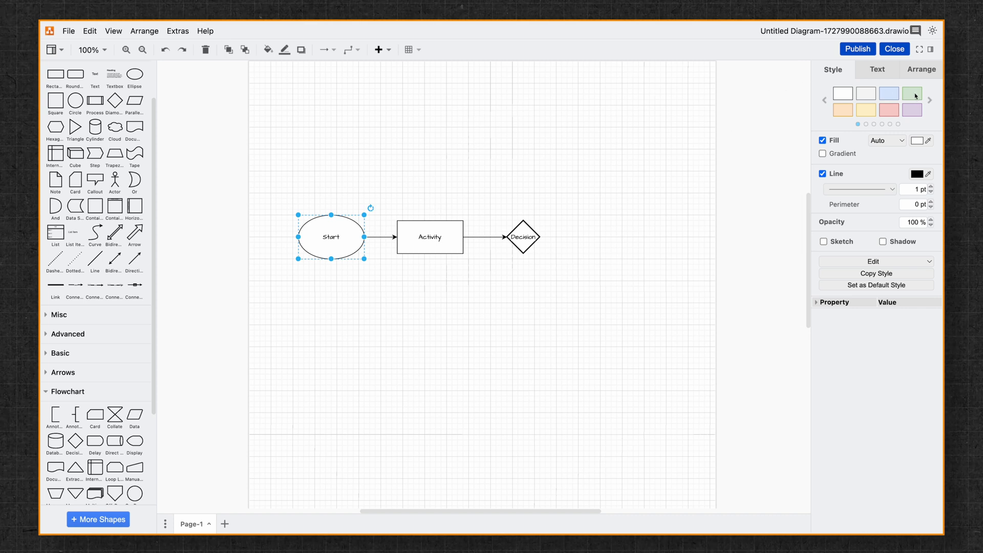
pyautogui.click(911, 93)
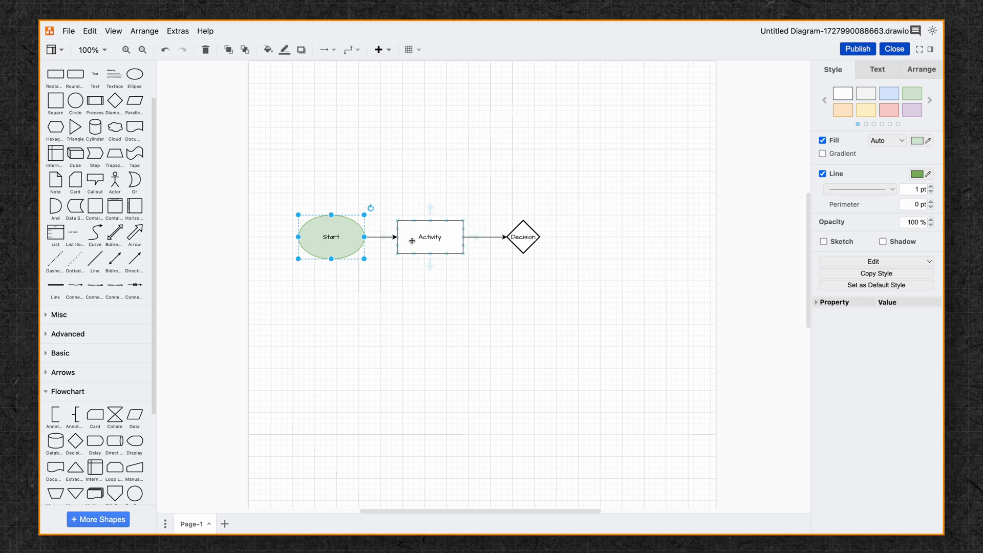
pyautogui.click(429, 236)
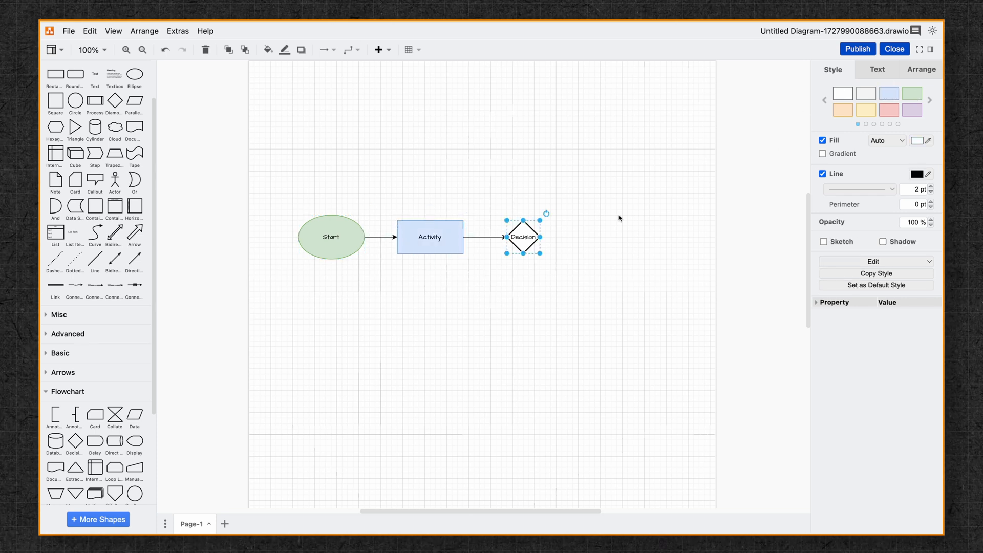
pyautogui.moveTo(811, 150)
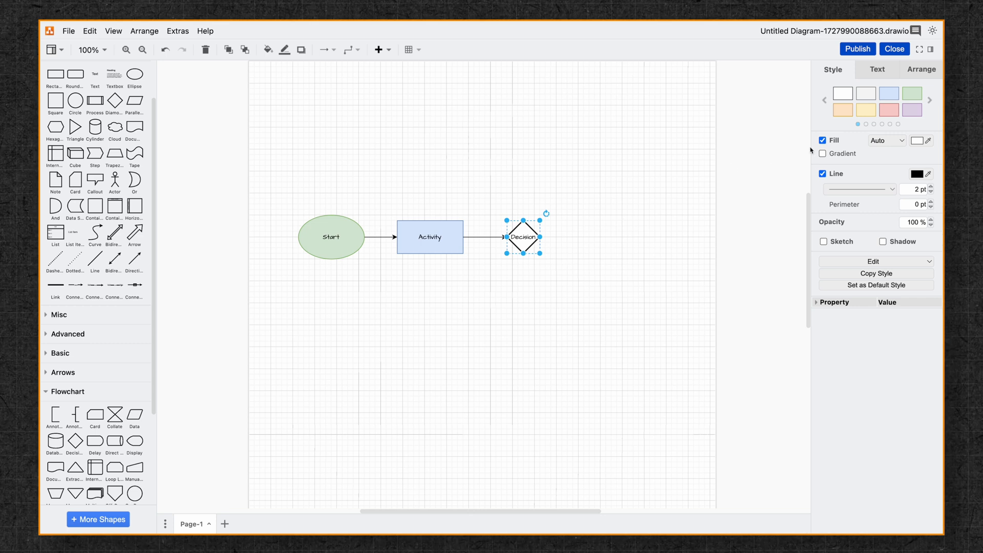
pyautogui.moveTo(869, 109)
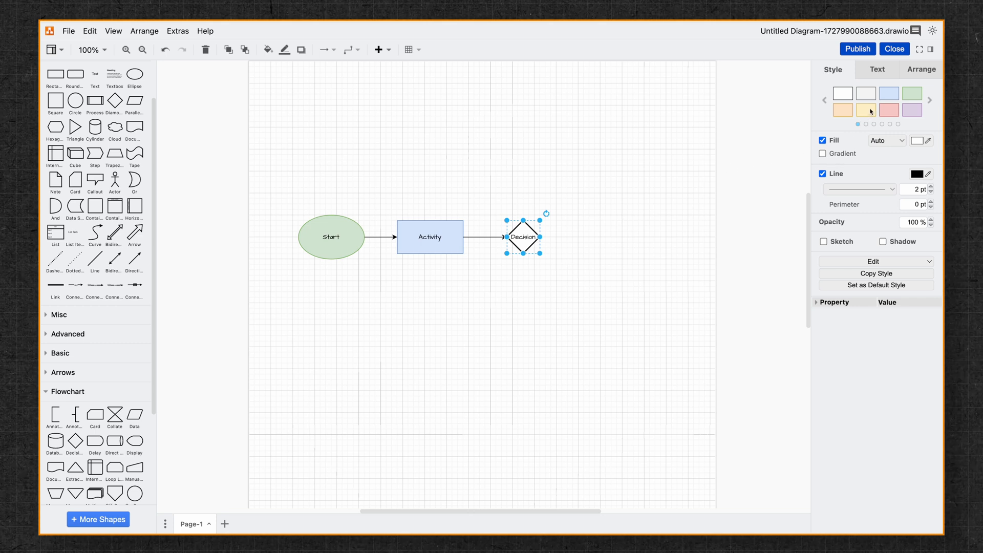
pyautogui.click(865, 109)
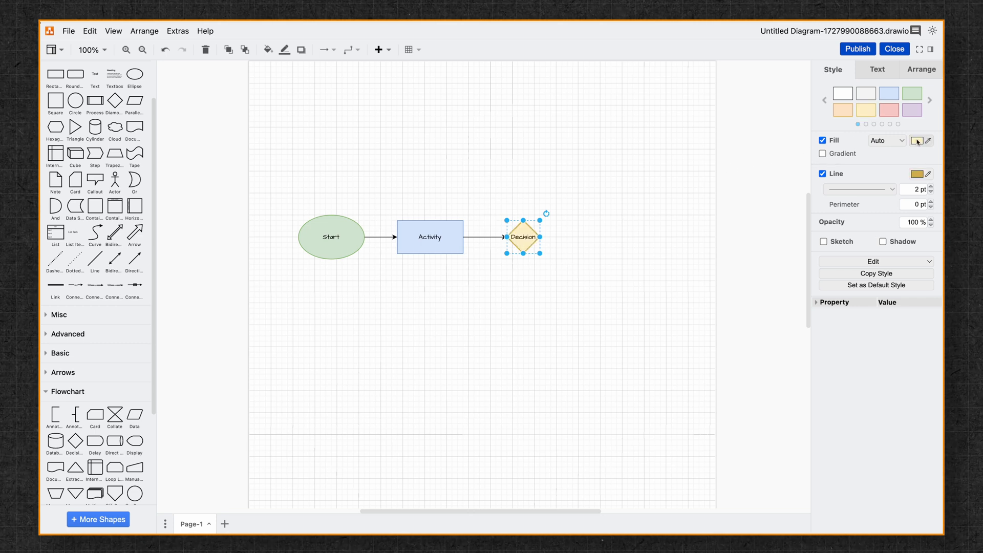
pyautogui.click(915, 140)
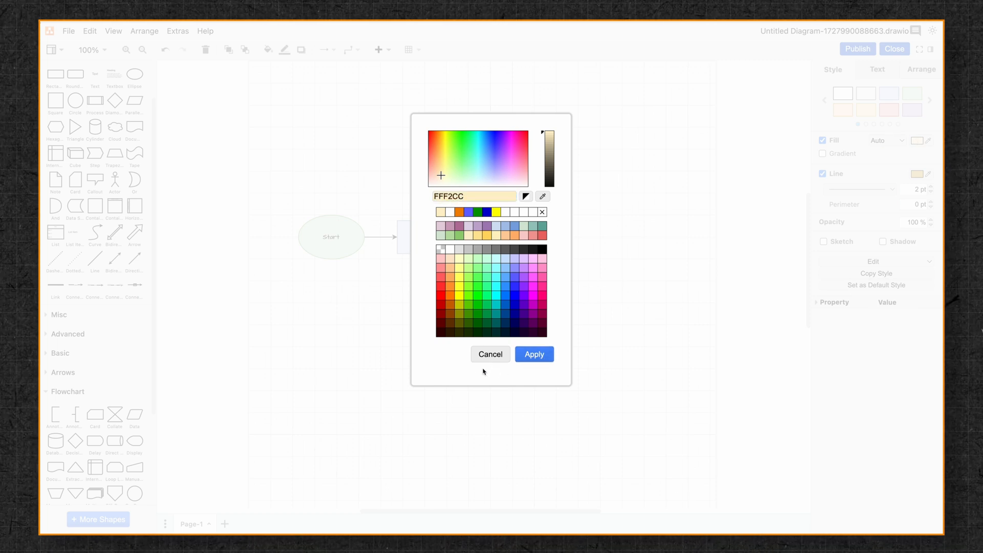
pyautogui.click(533, 354)
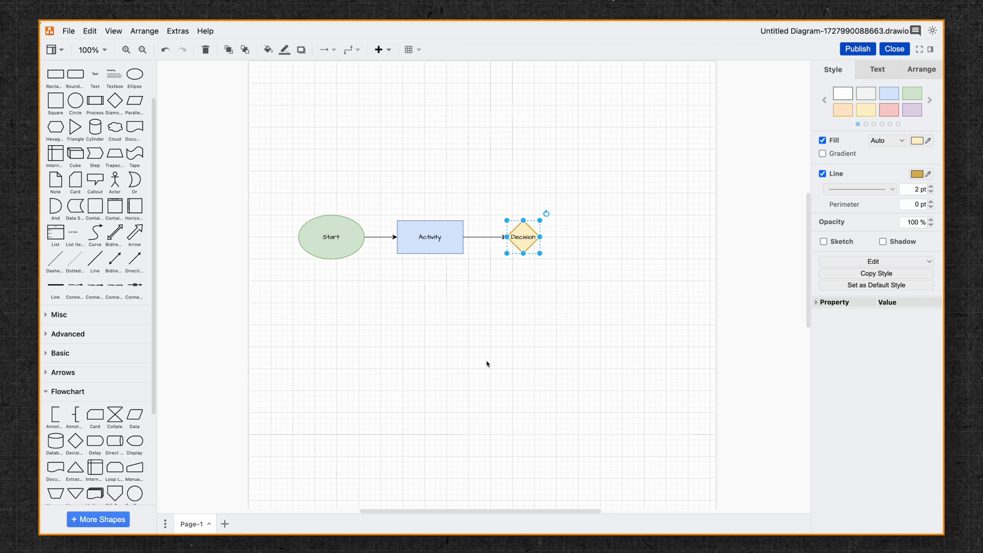
pyautogui.moveTo(651, 224)
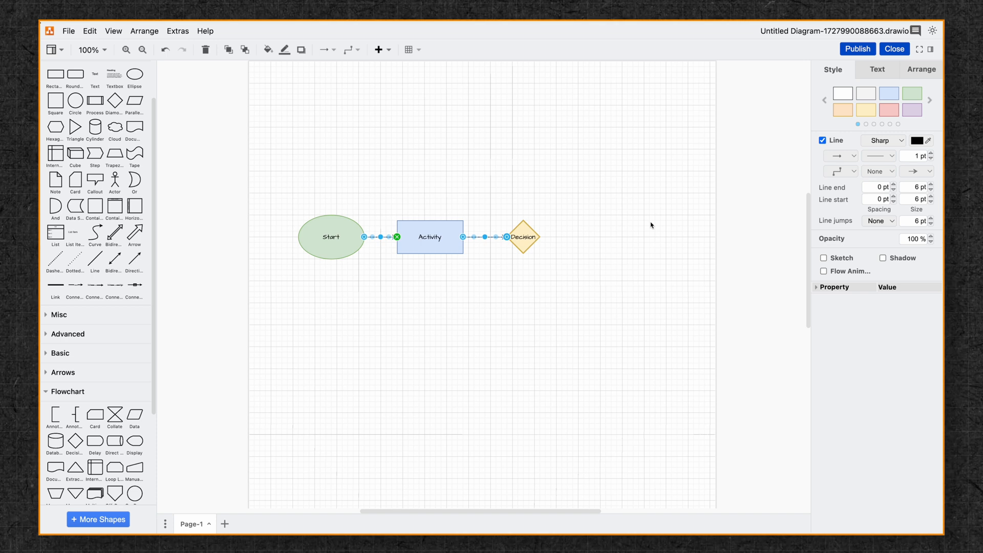
pyautogui.moveTo(894, 186)
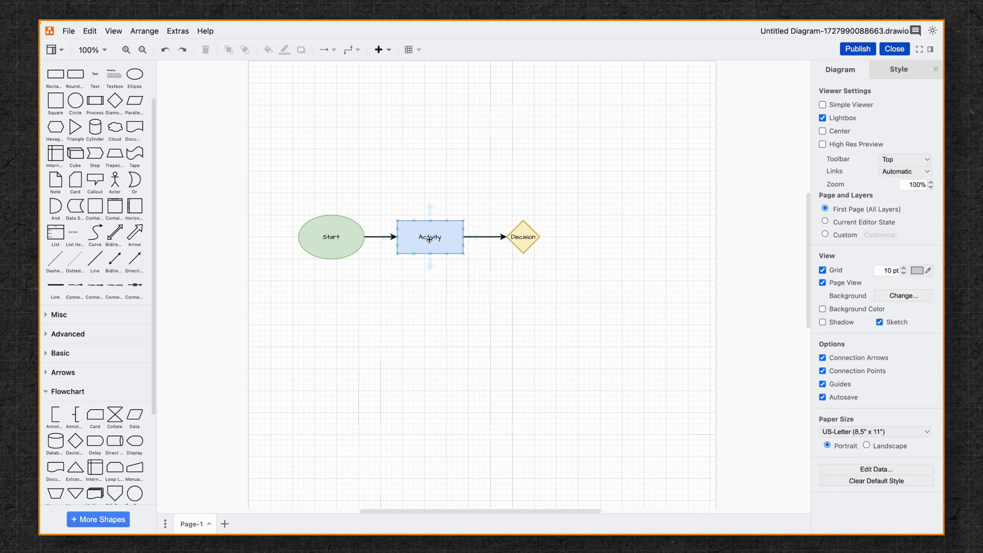
pyautogui.doubleClick(430, 237)
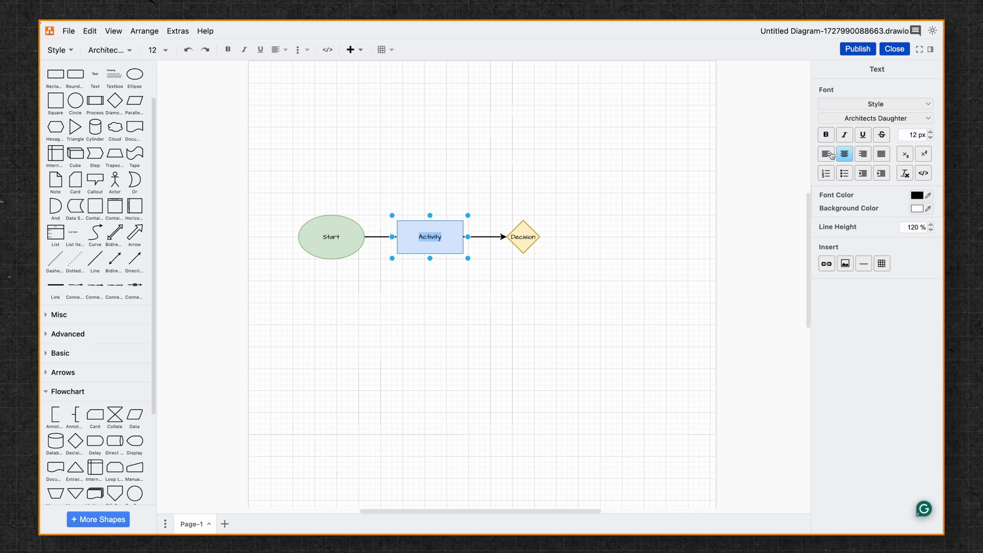
pyautogui.click(920, 70)
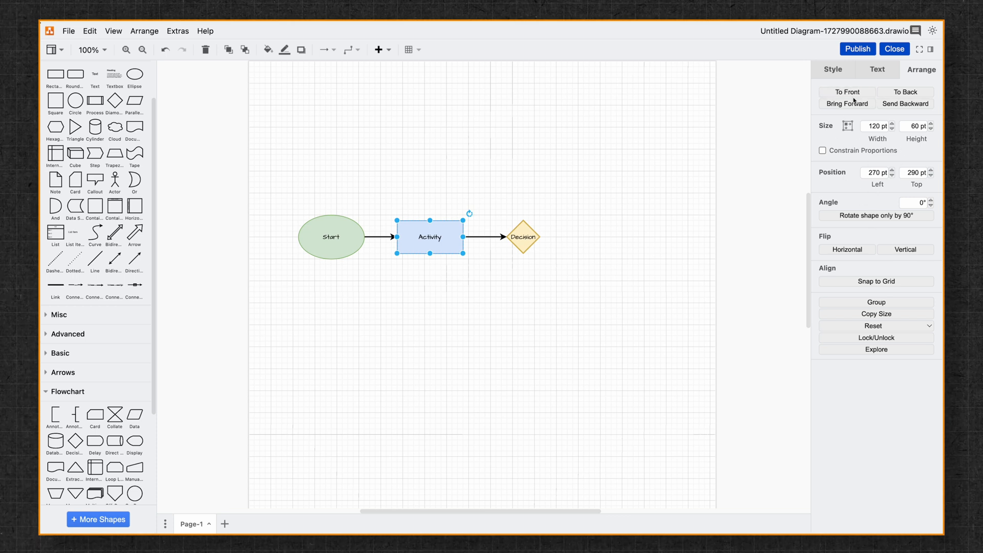
pyautogui.moveTo(842, 159)
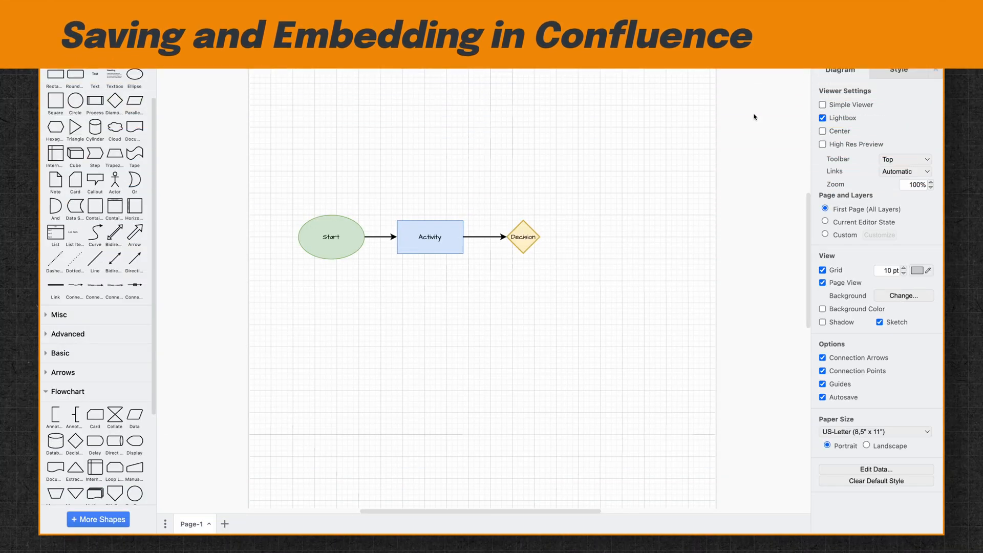
# - Publish the finished three-shape flowchart back to the Confluence page
pyautogui.click(857, 49)
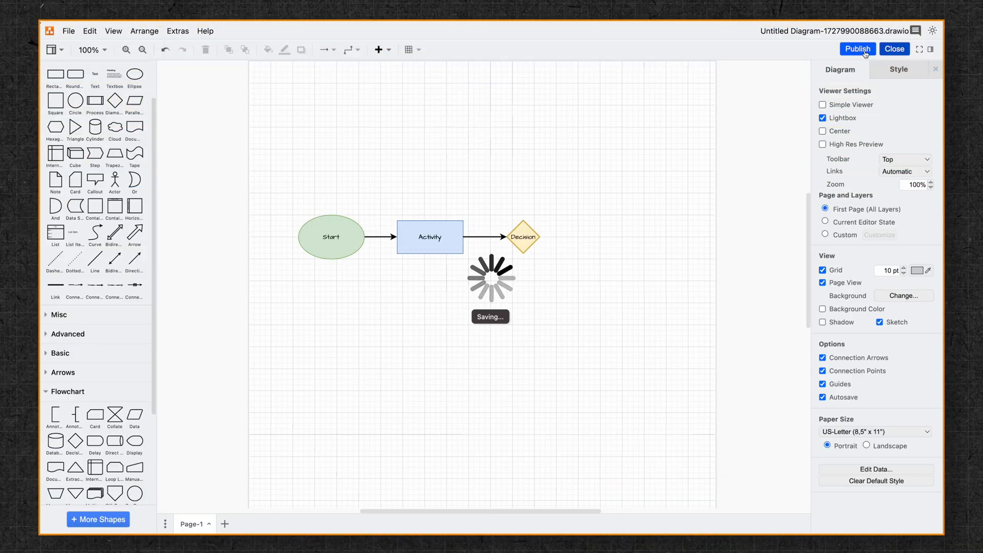